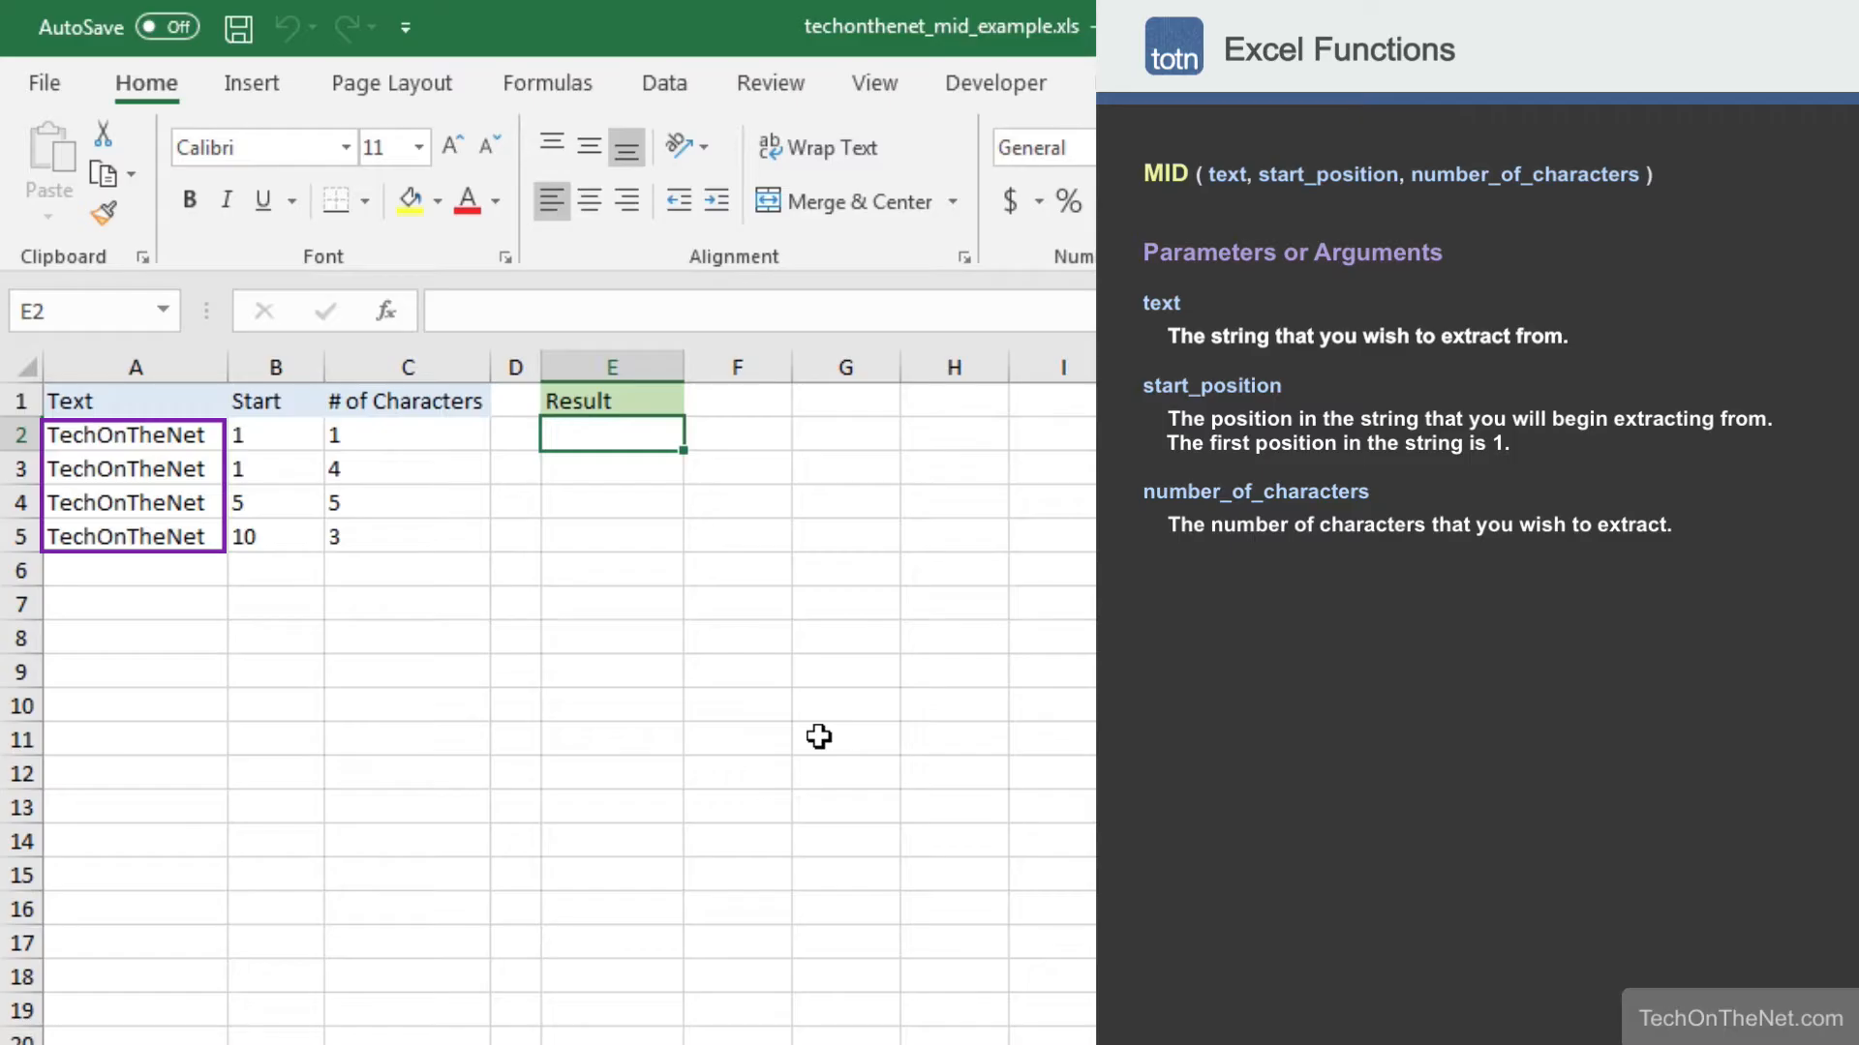
# - Begin the formula in E2 as =MID(A2, using the TechOnTheNet text in A2 as the first argument
pyautogui.click(273, 434)
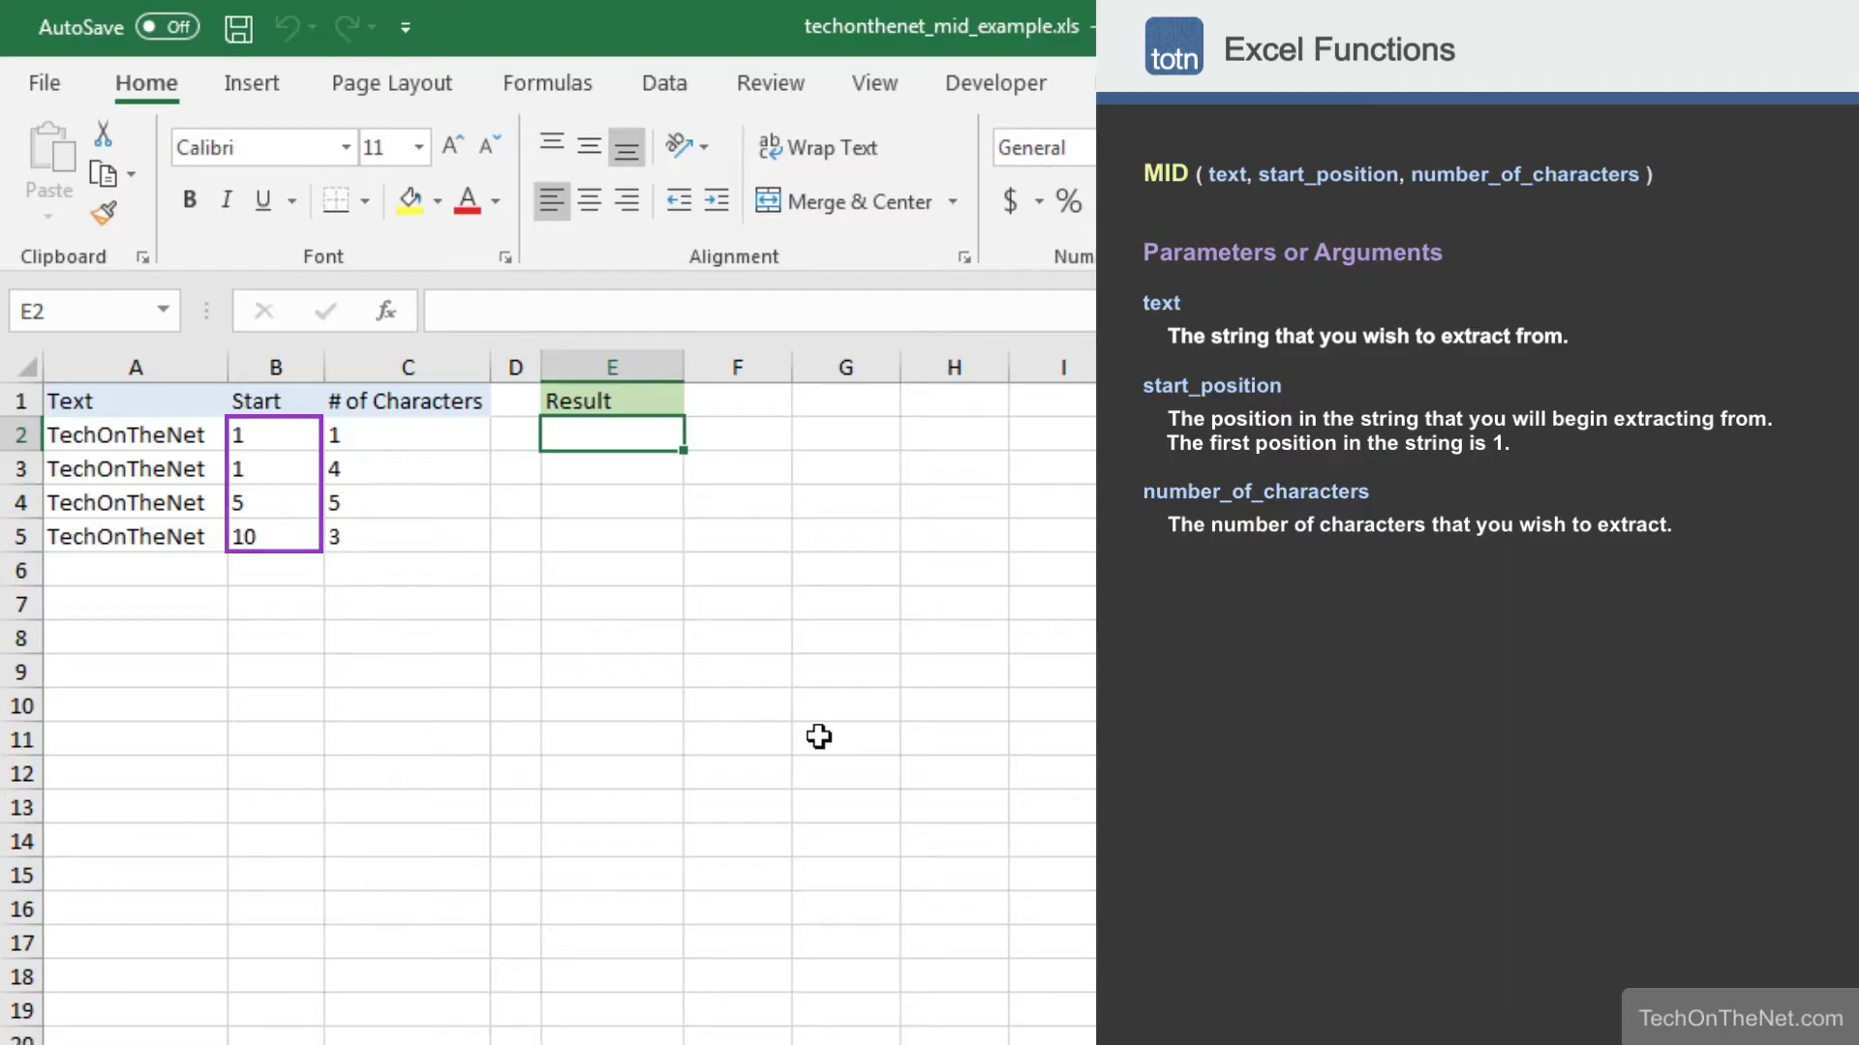
pyautogui.click(406, 436)
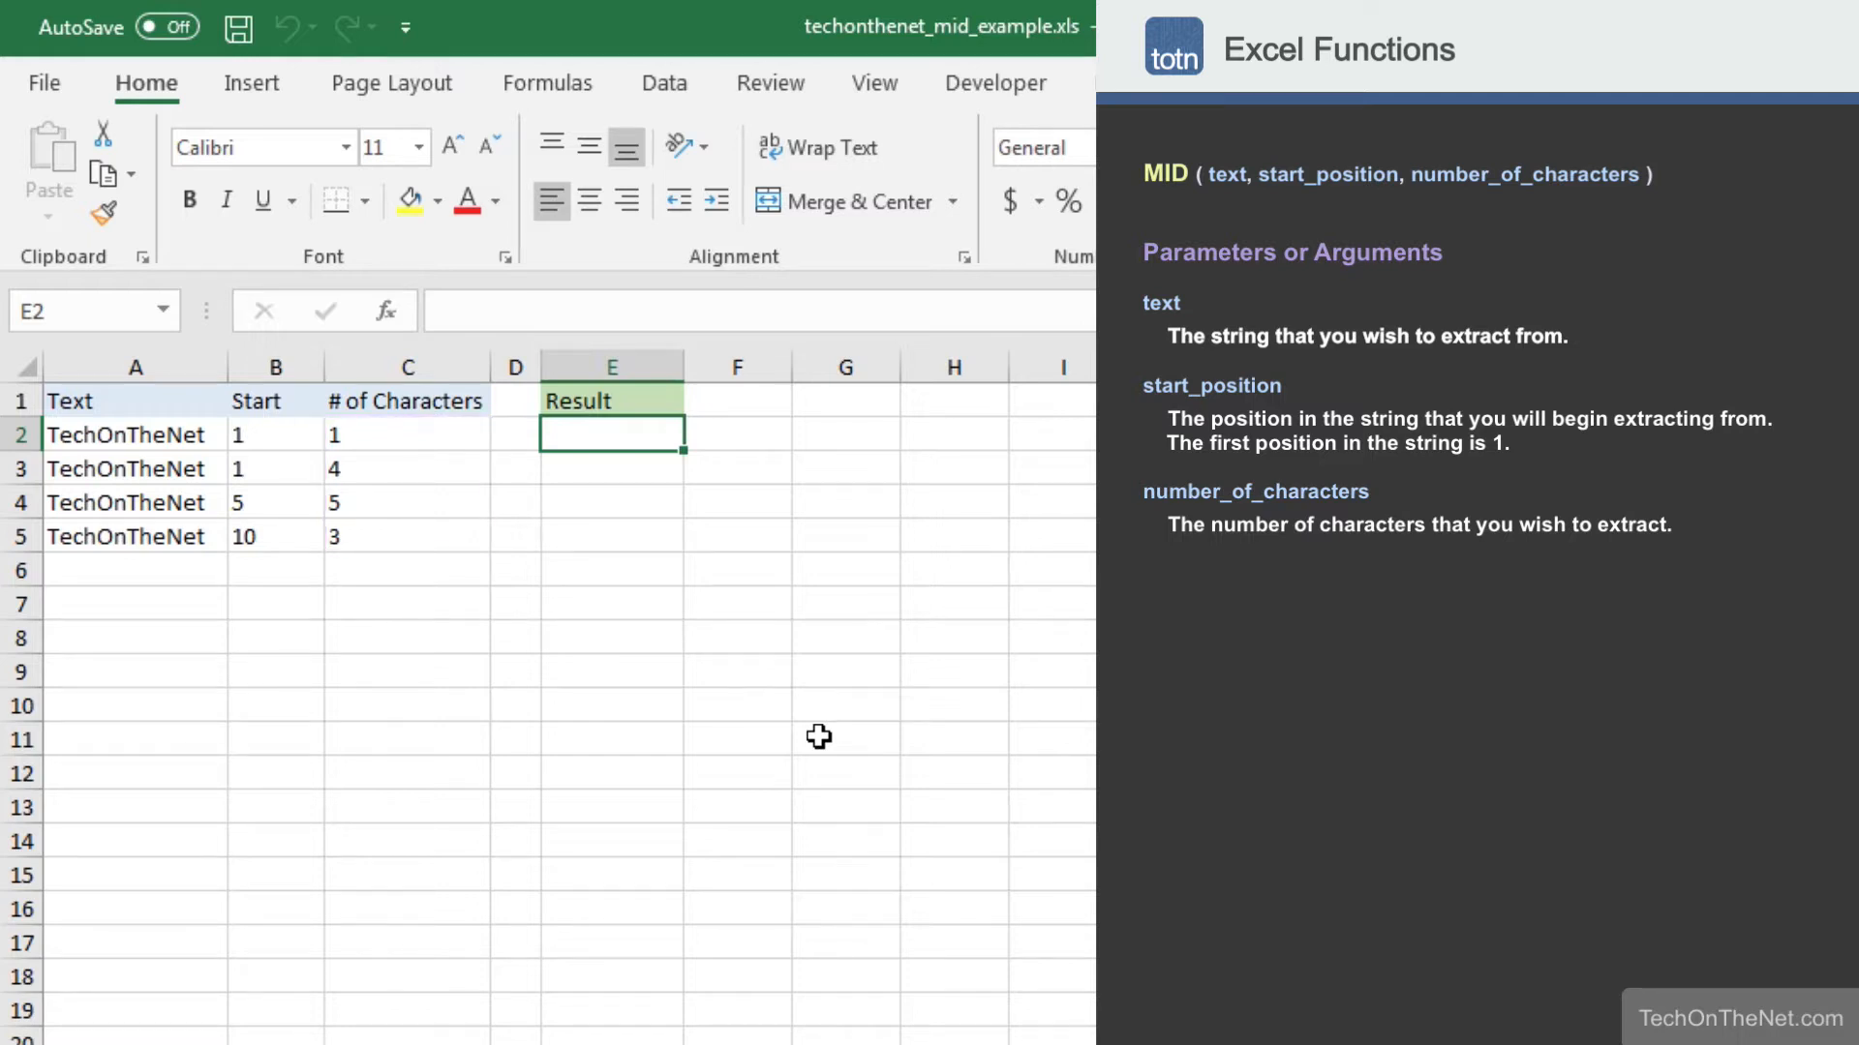
pyautogui.write('=MID(')
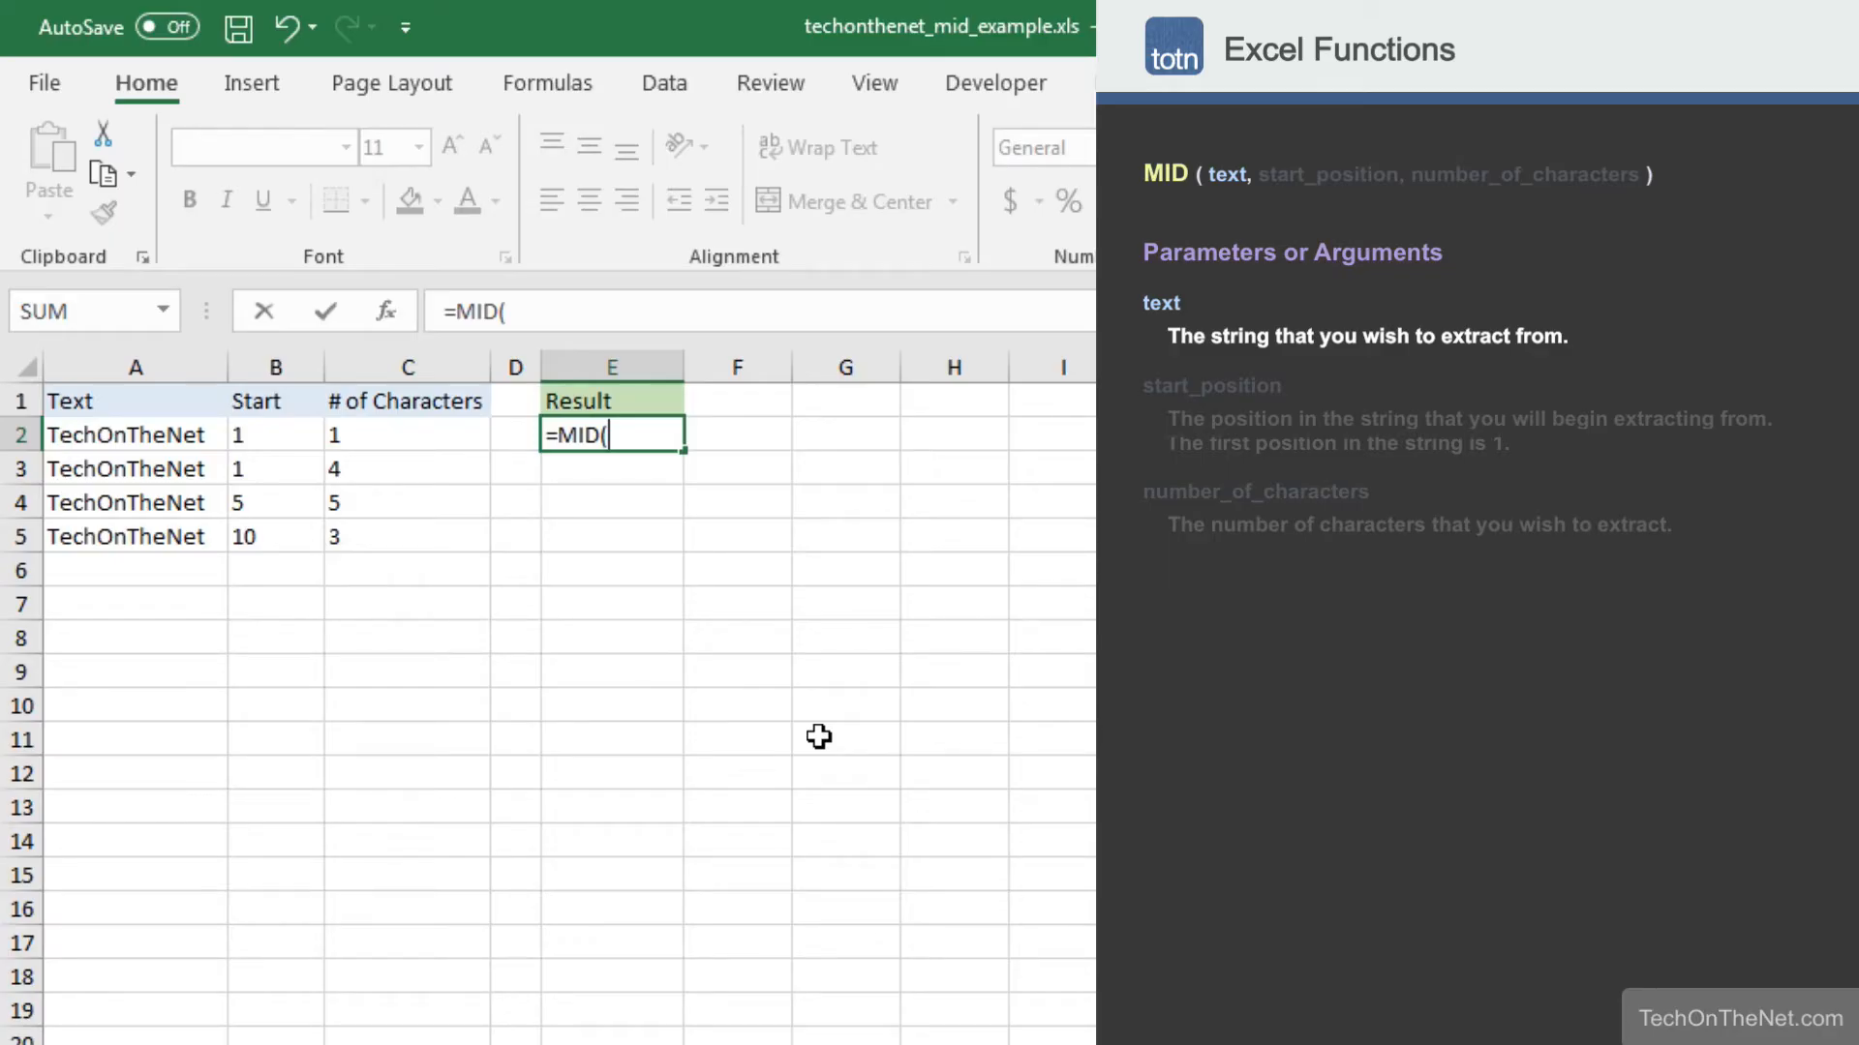
pyautogui.write('A2,')
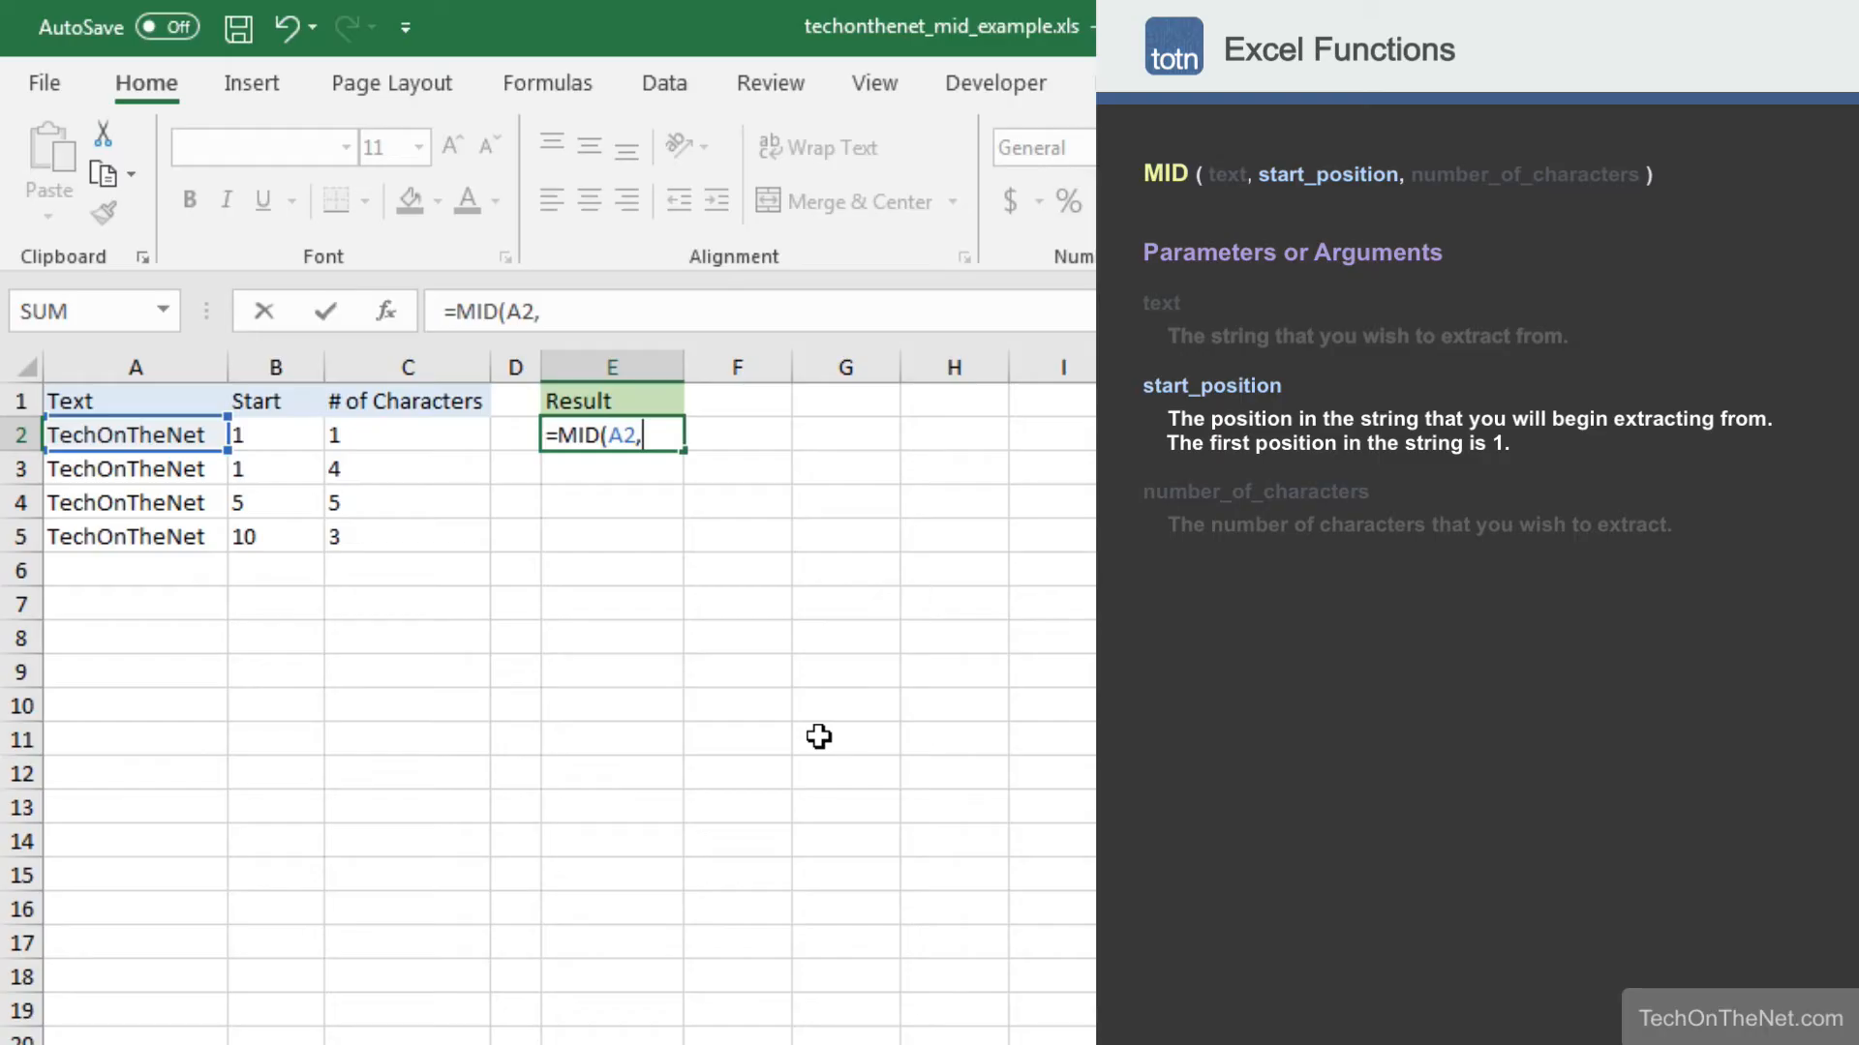
# - Complete the formula as =MID(A2,B2,C2) with B2 as start position and C2 as character count
pyautogui.click(275, 434)
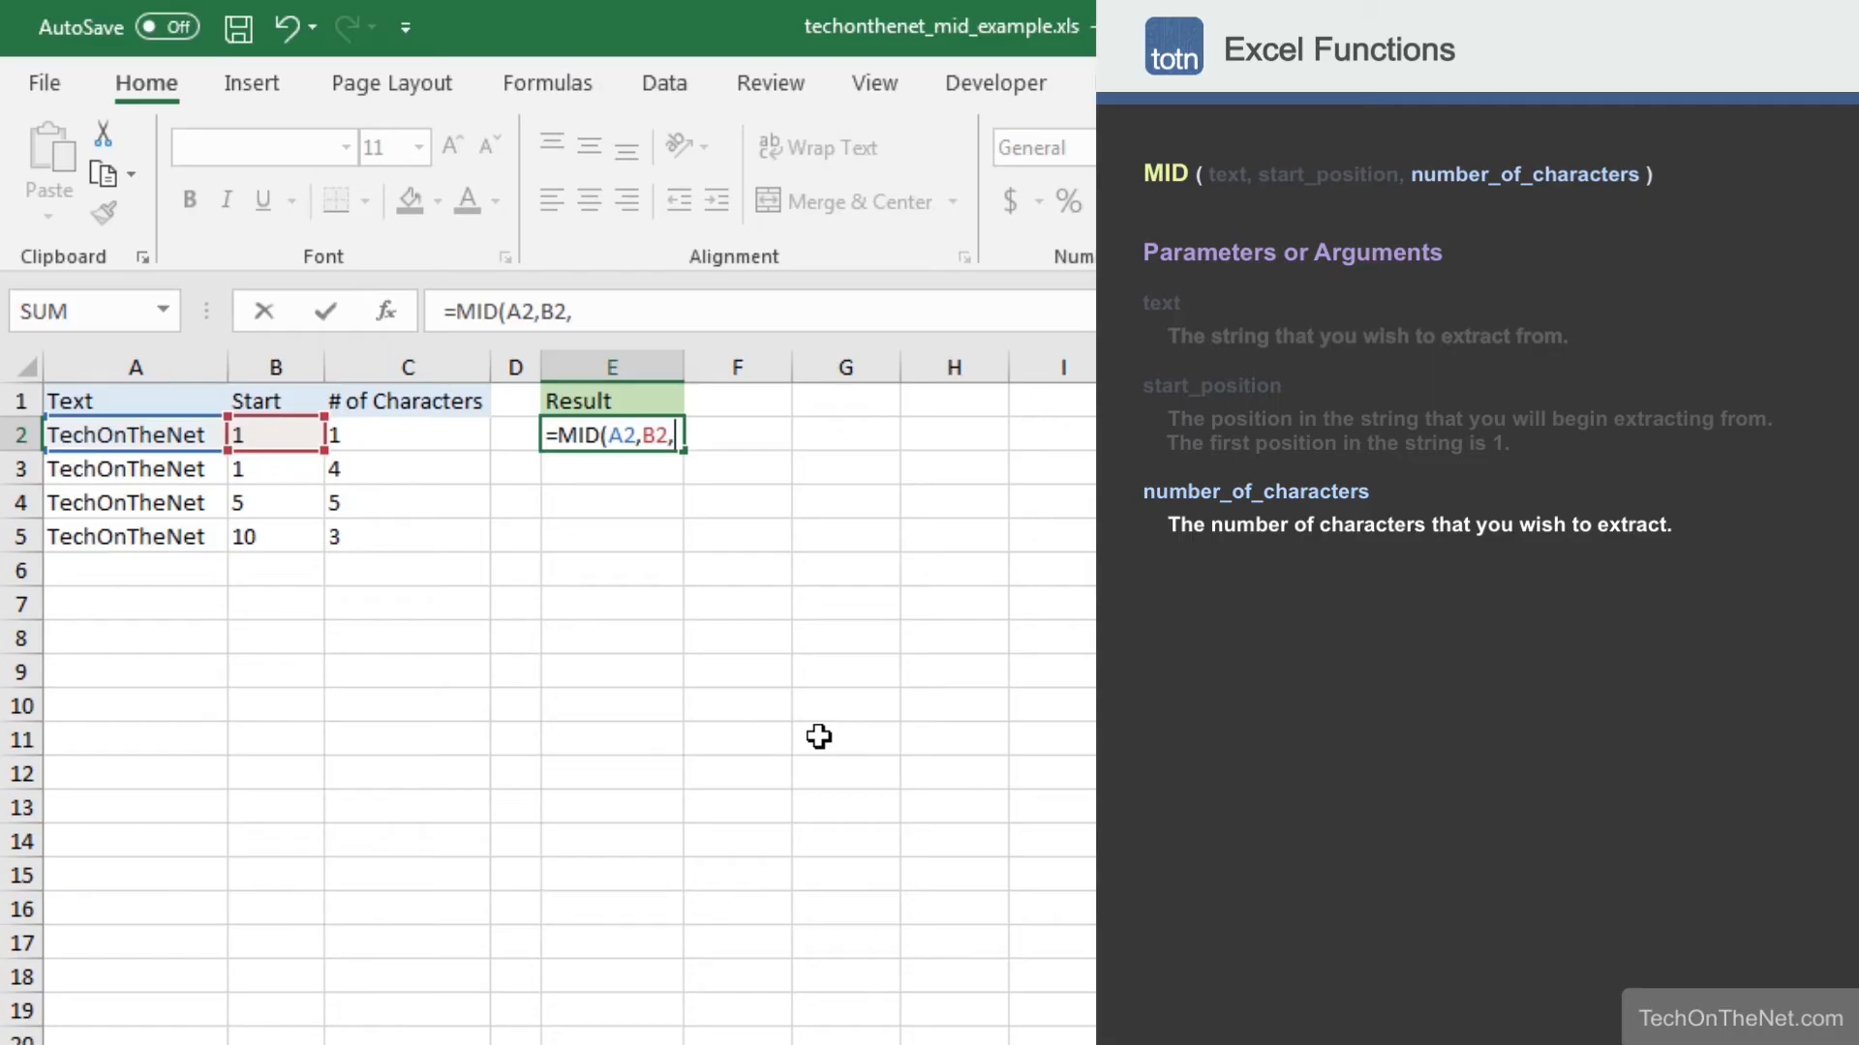
pyautogui.click(408, 436)
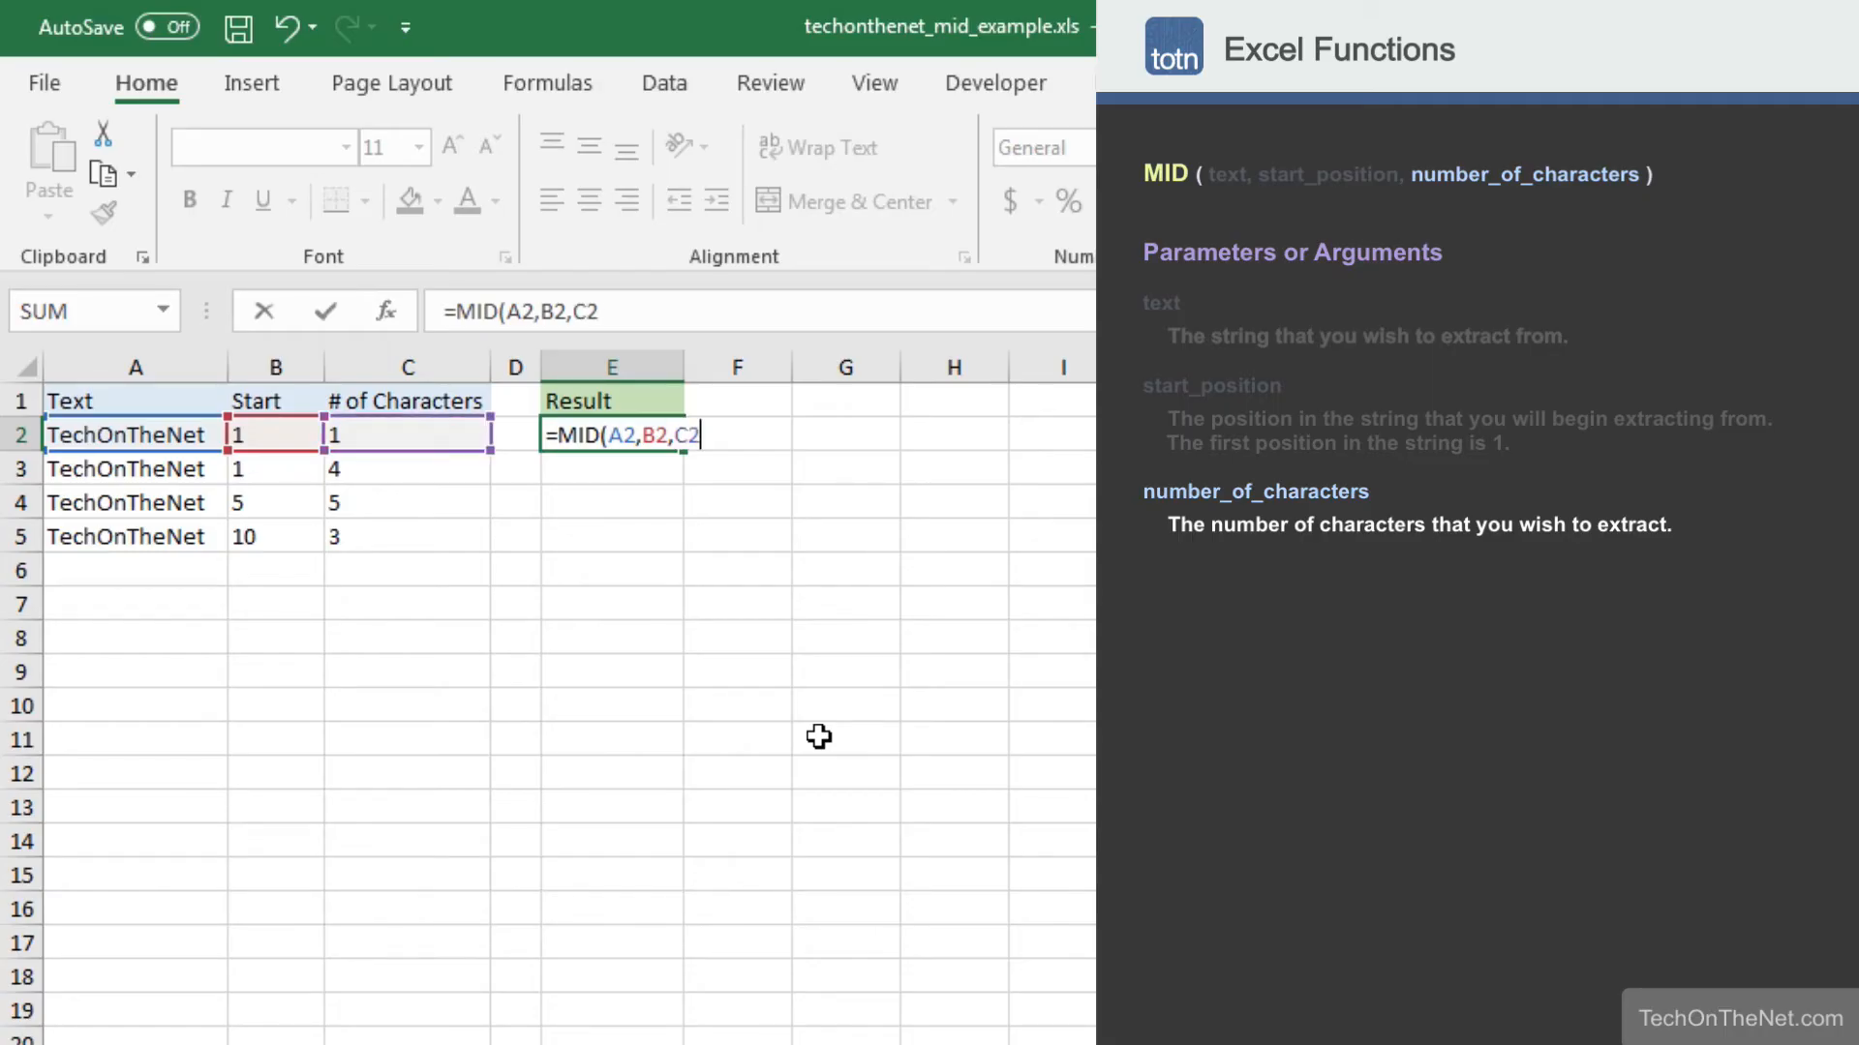
pyautogui.write(')')
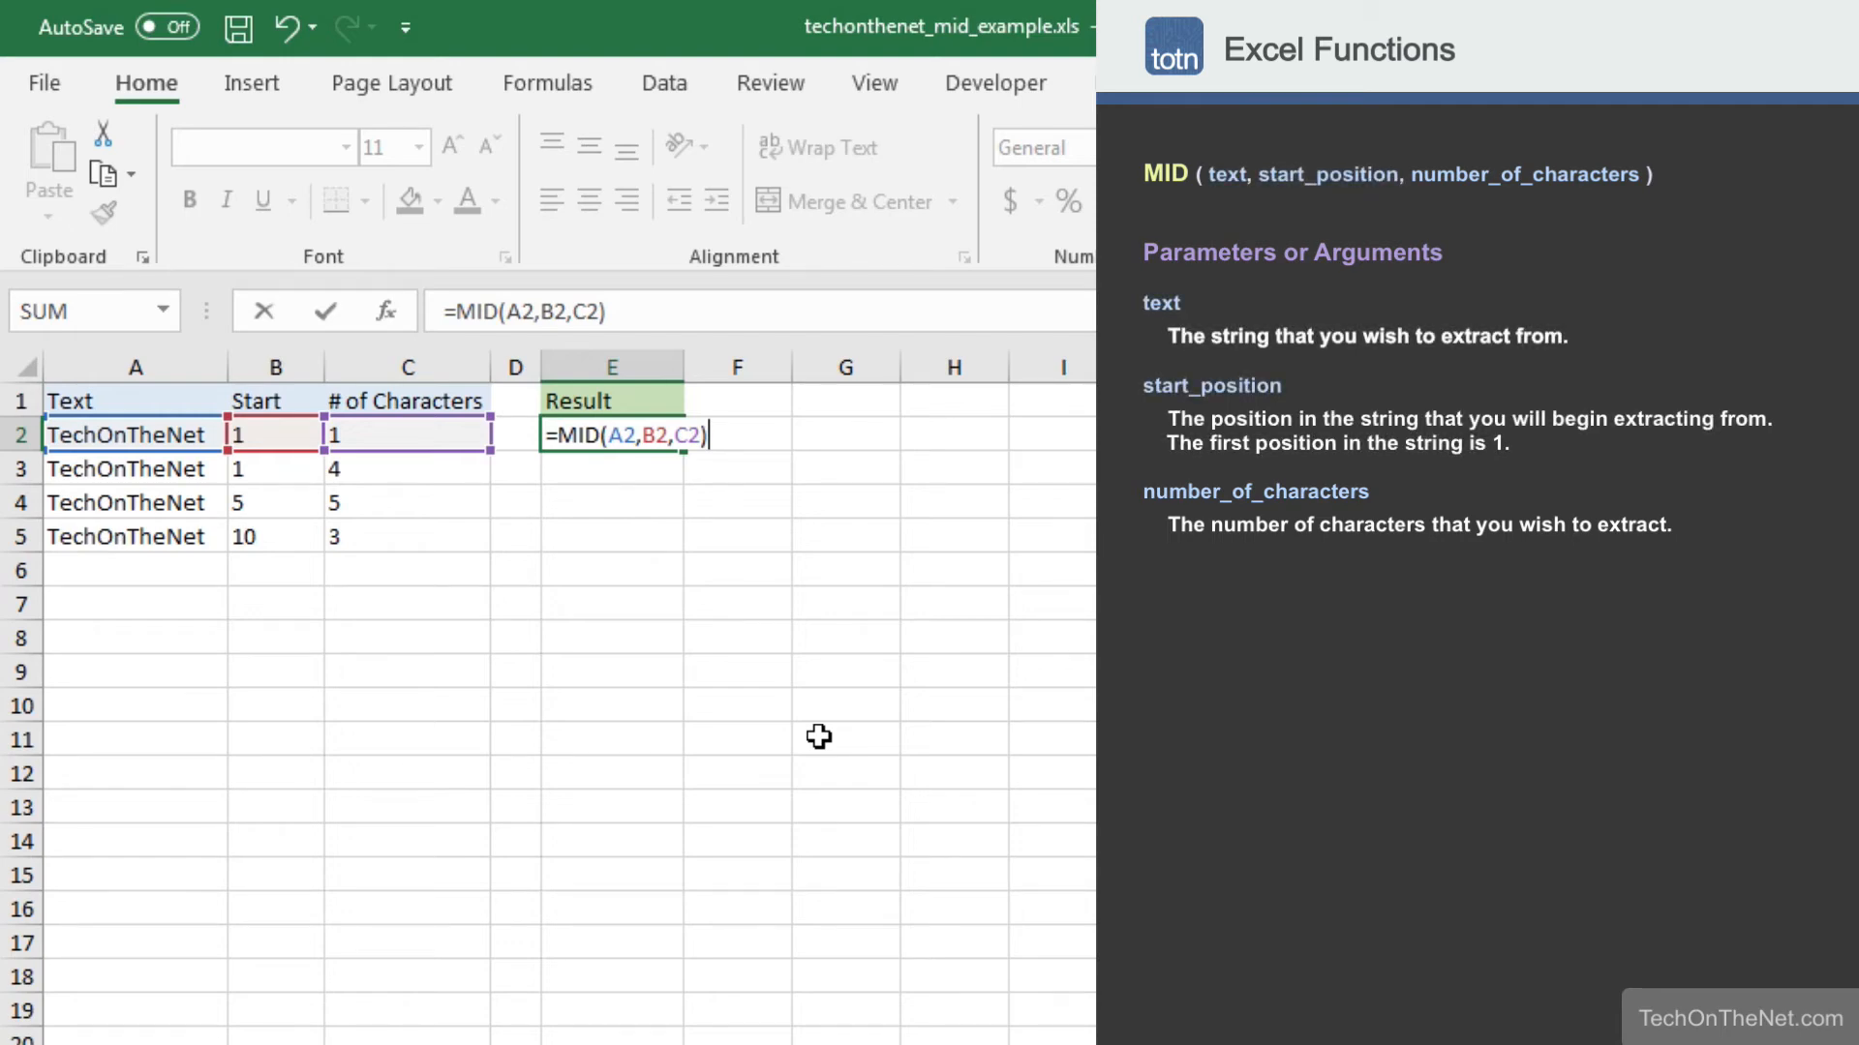
# - Commit the MID formula in E2 so it returns T
pyautogui.press('Enter')
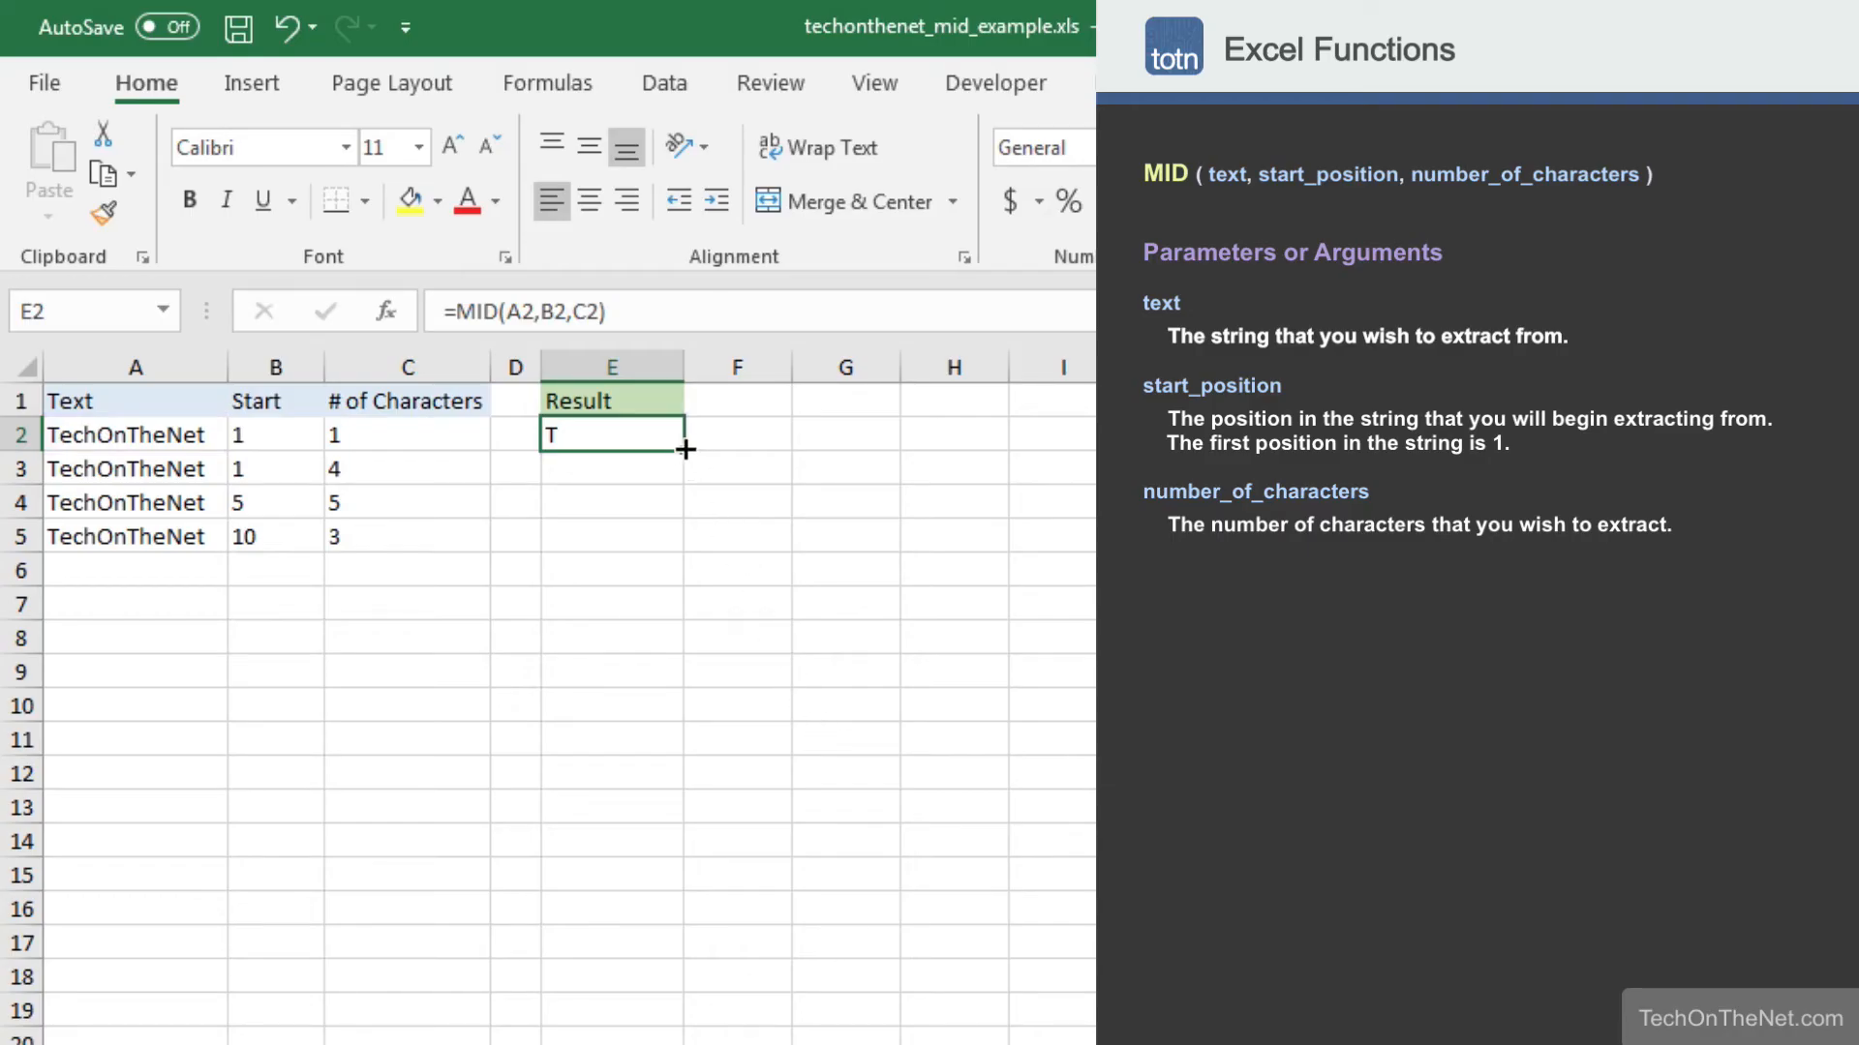
# - Fill the formula down through E5 to get T, Tech, OnThe, Net and verify each row's references
pyautogui.moveTo(684, 447); pyautogui.dragTo(673, 552)
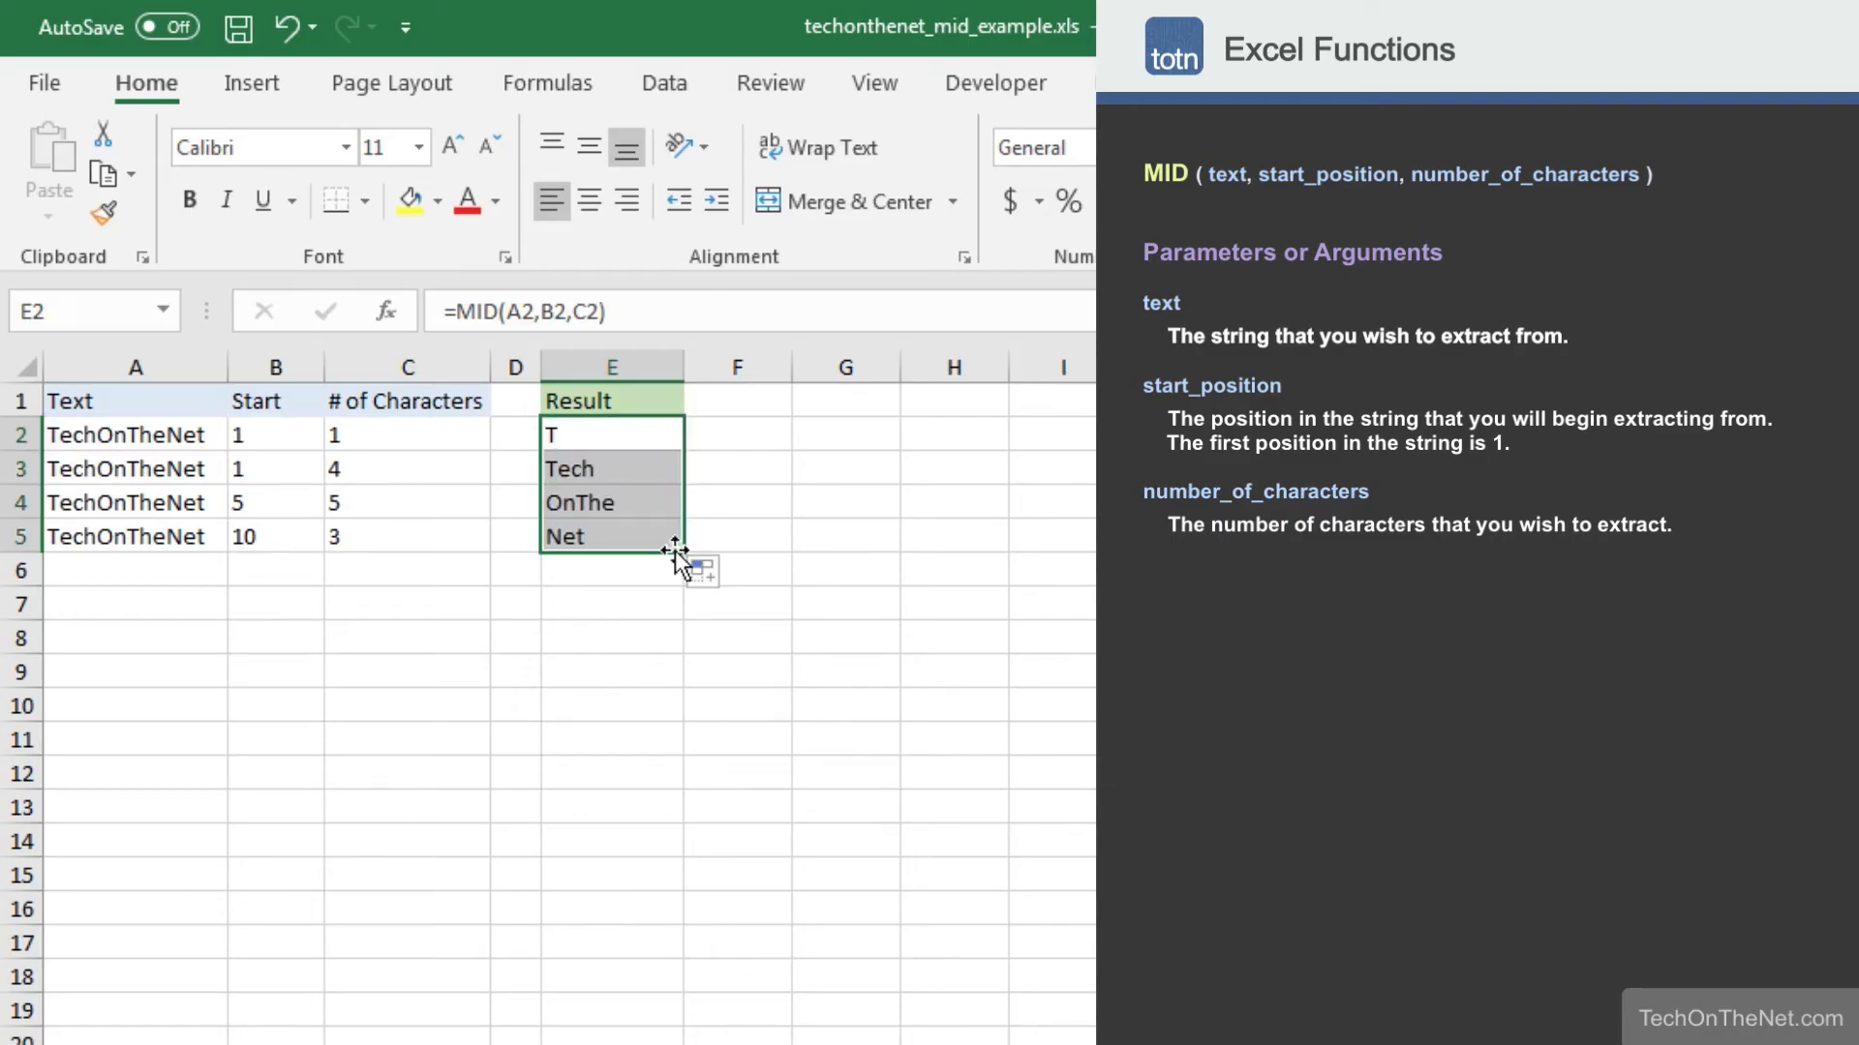
pyautogui.click(610, 469)
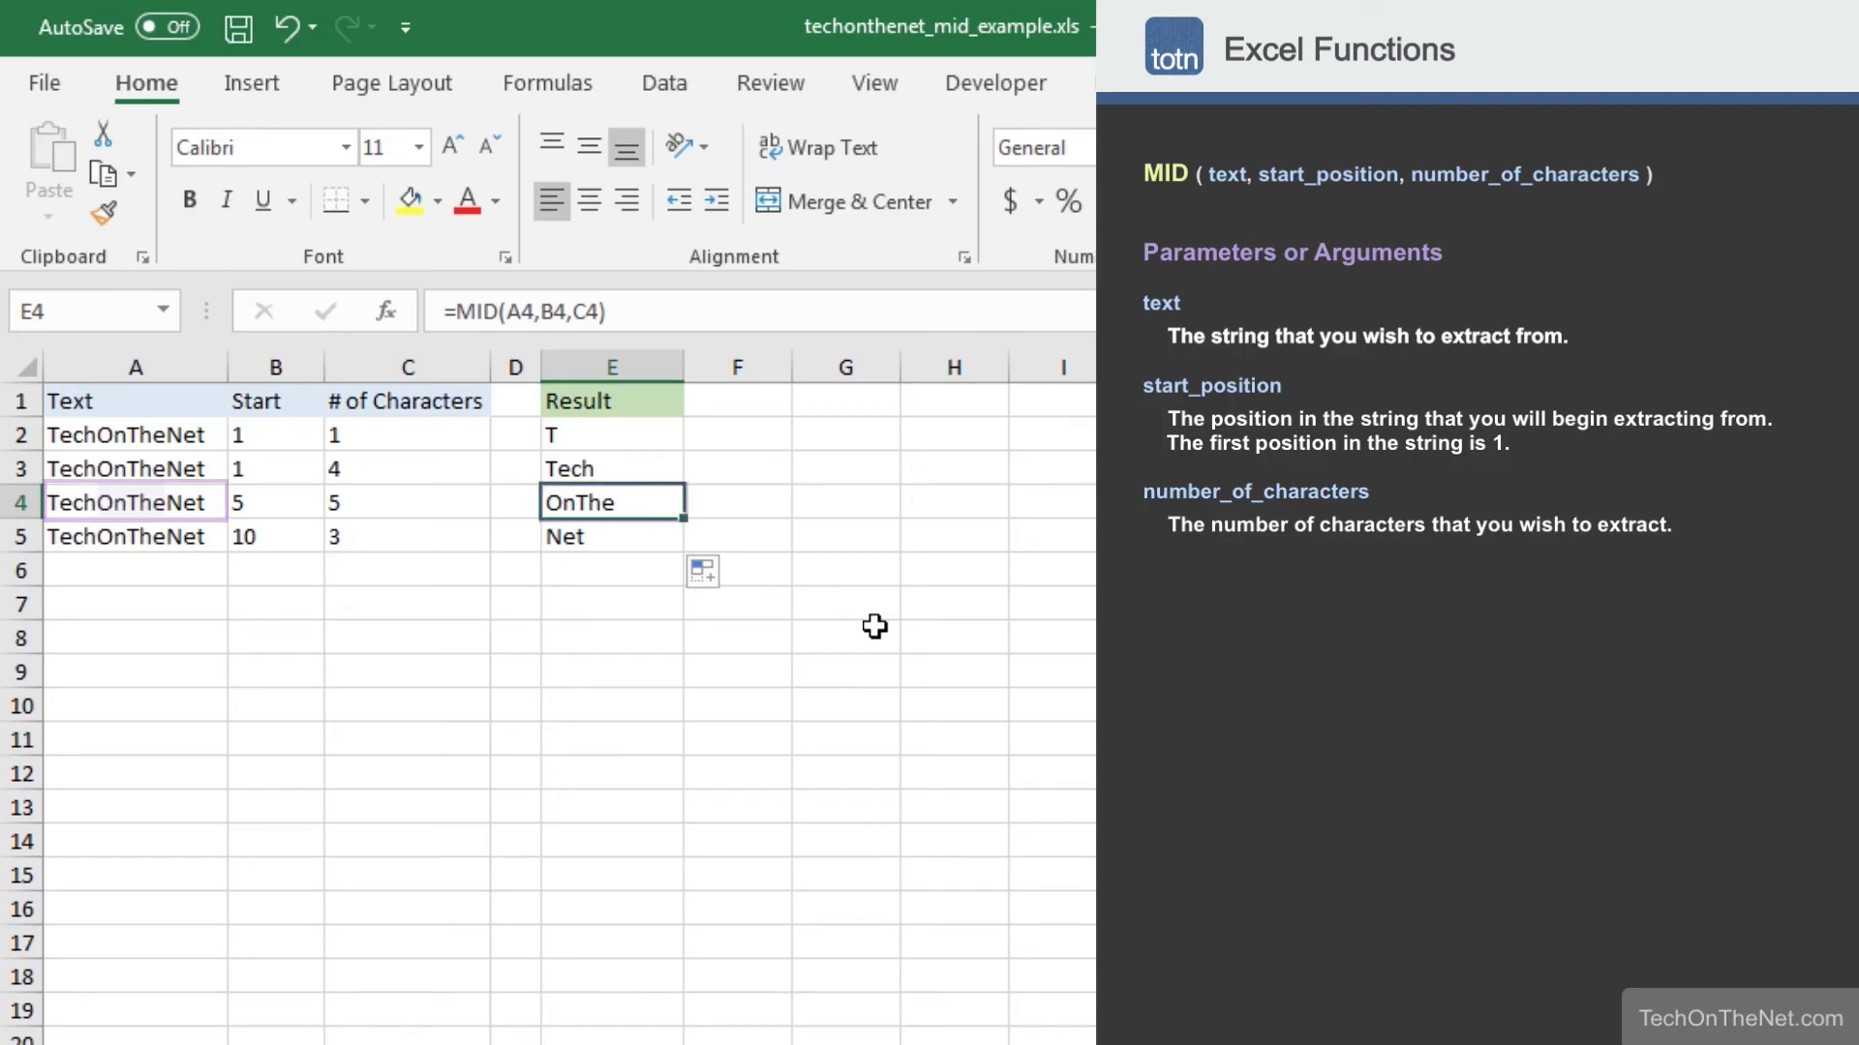
pyautogui.click(610, 536)
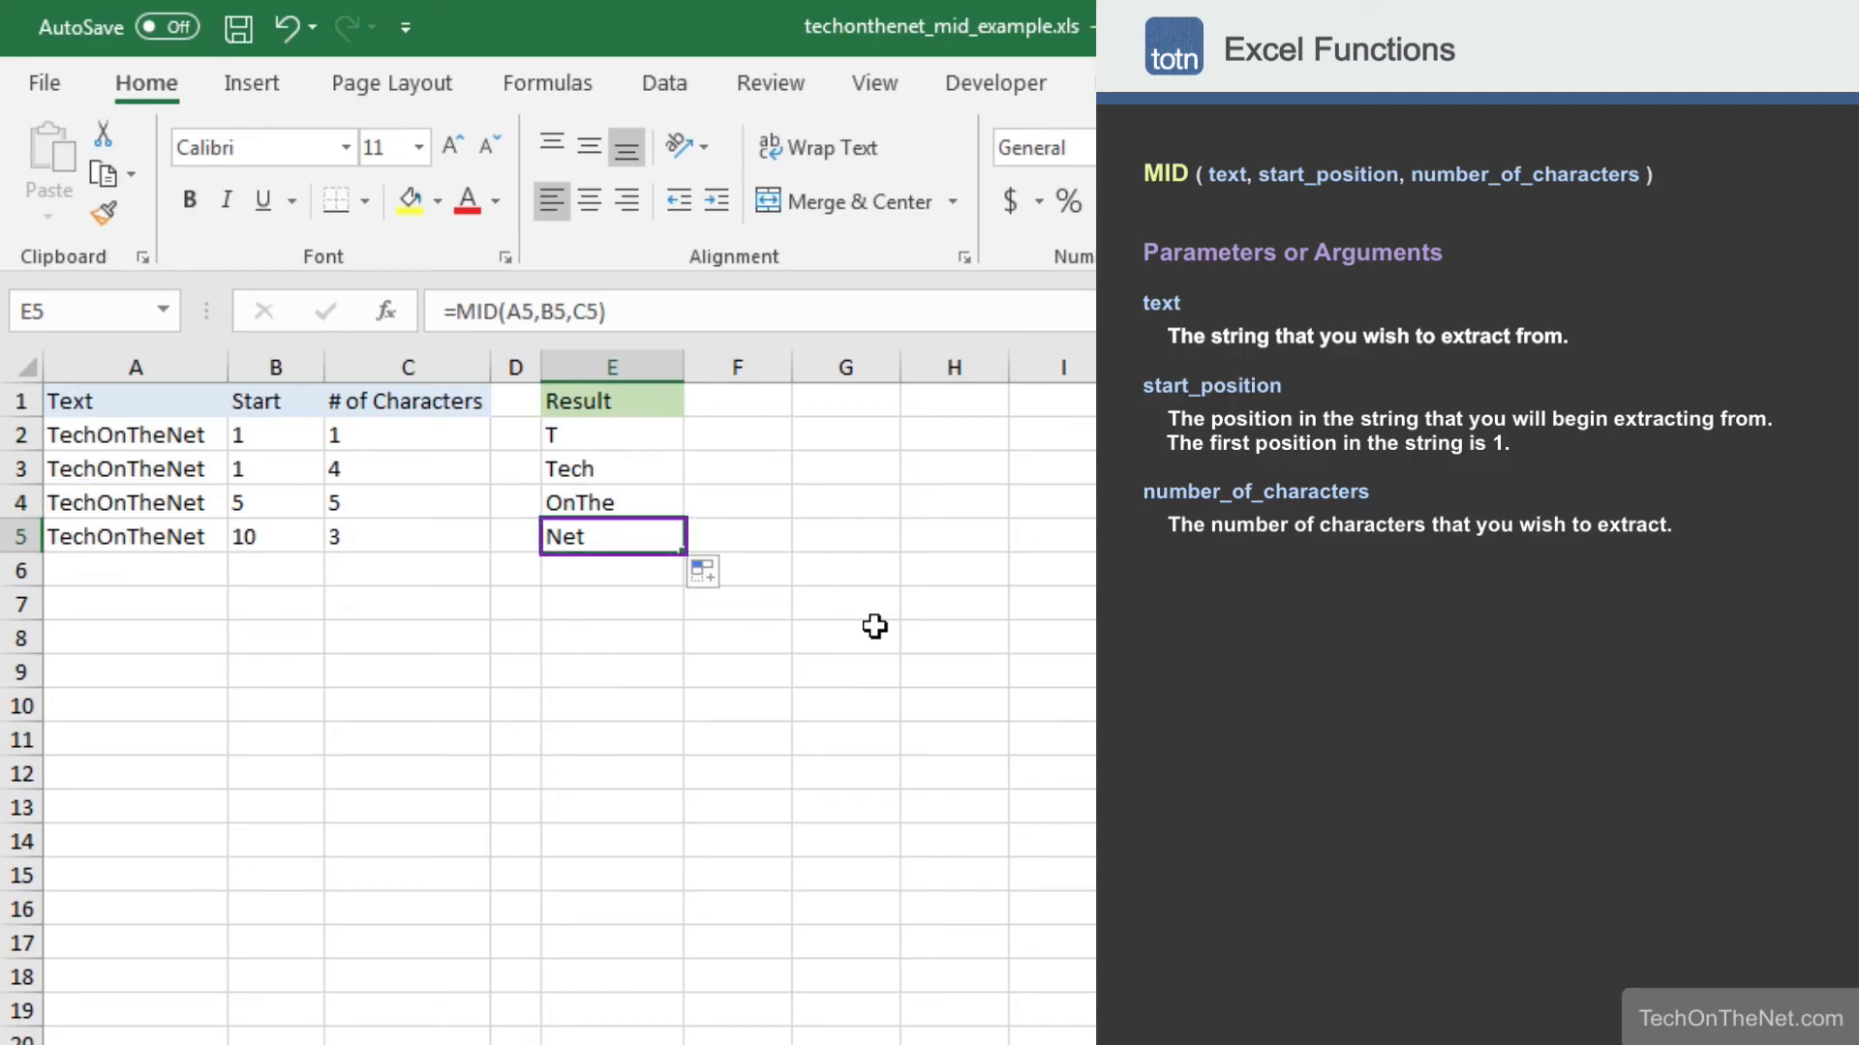